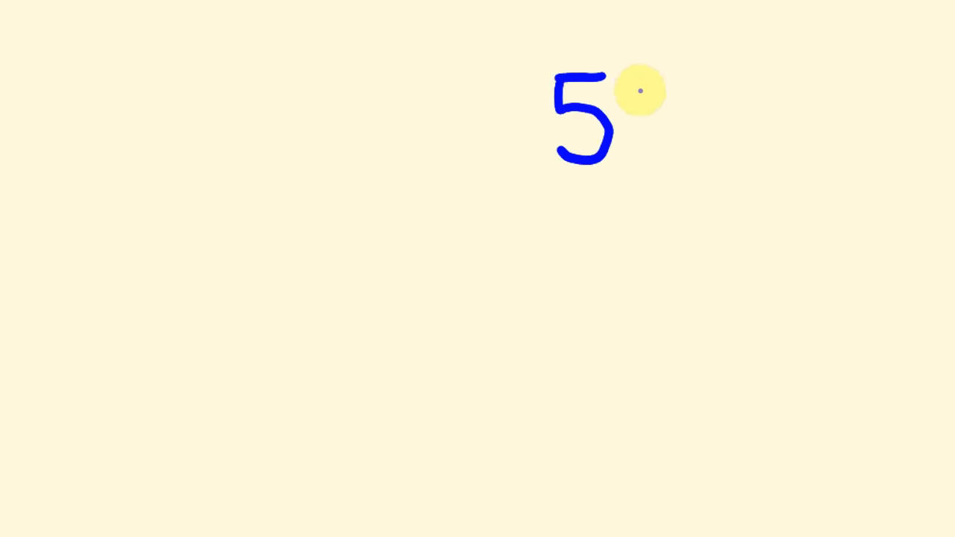
- Handwrite 576 in blue with ±24 in red beneath it
drag(626, 77, 668, 172)
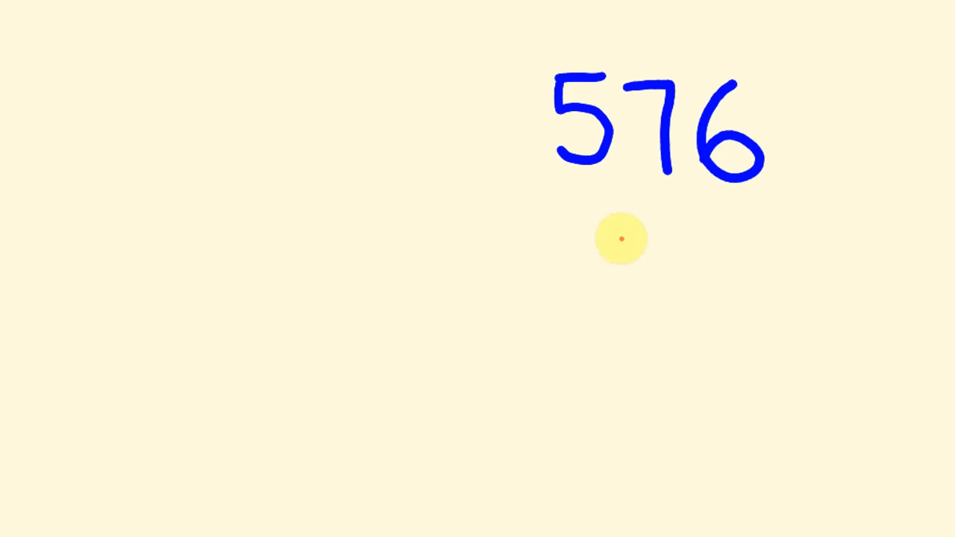
drag(596, 238, 672, 283)
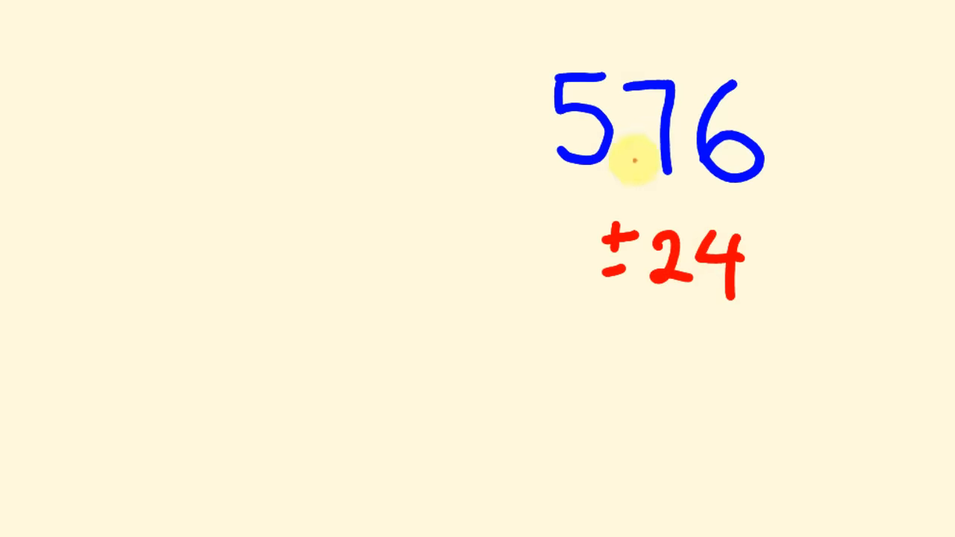
mouse_move(602, 182)
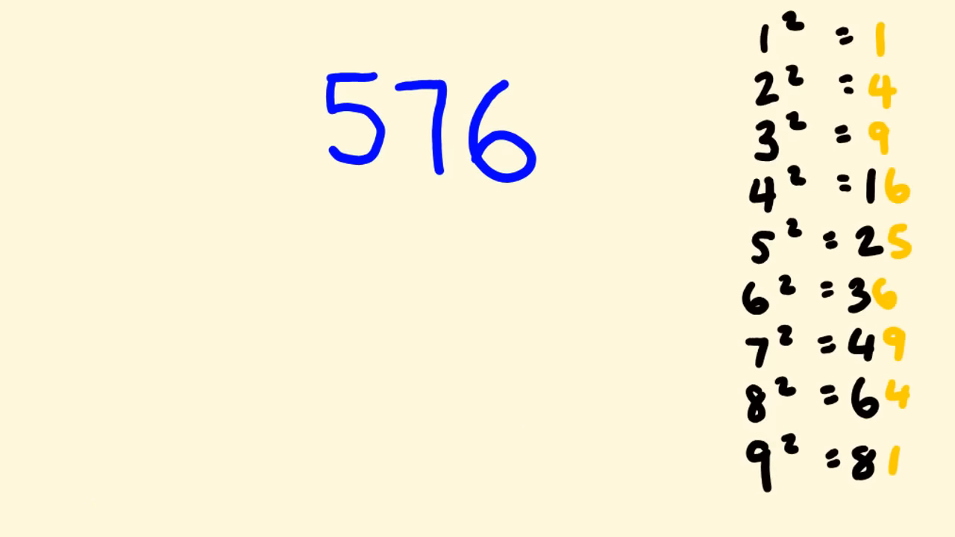
- Erase the ±24 and add the squares table 1²=1 through 9²=81 with orange last digits
click(788, 30)
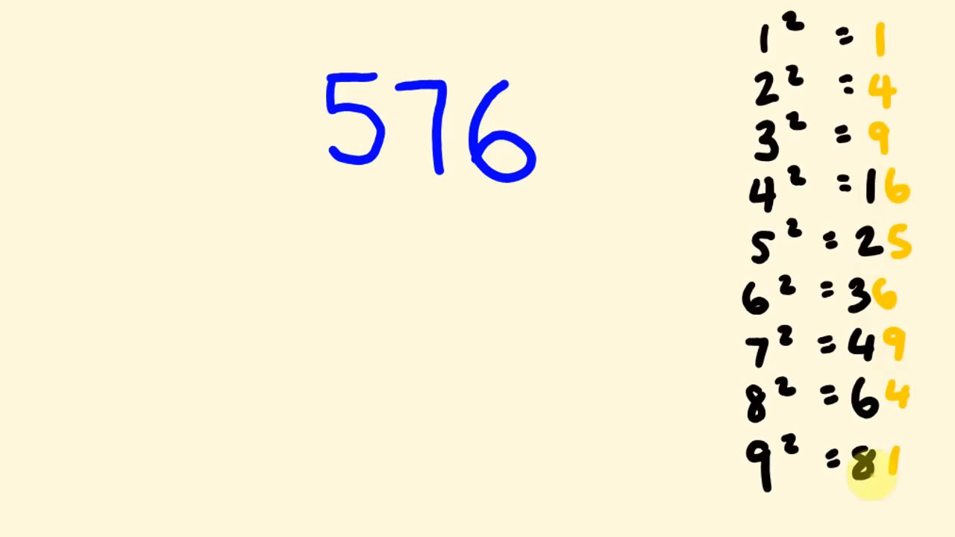
mouse_move(376, 141)
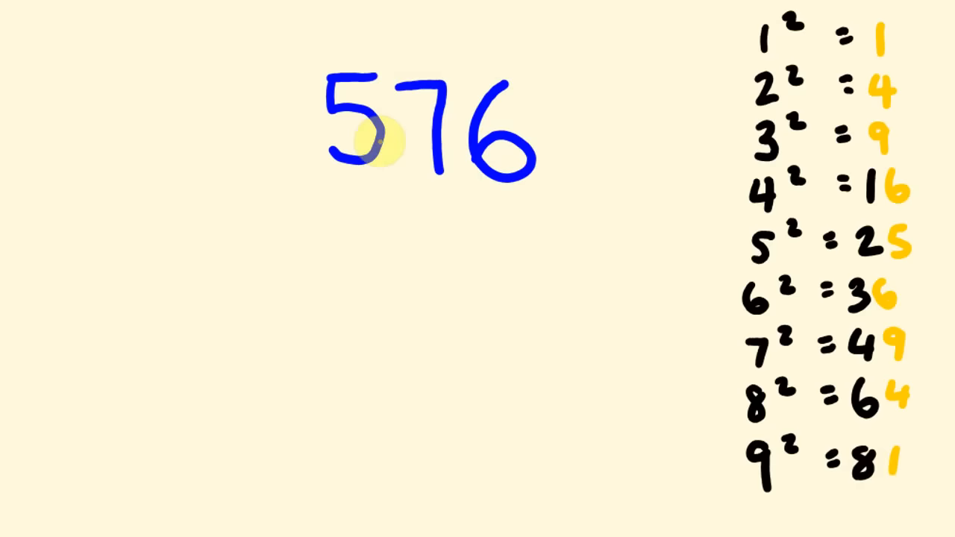
mouse_move(868, 44)
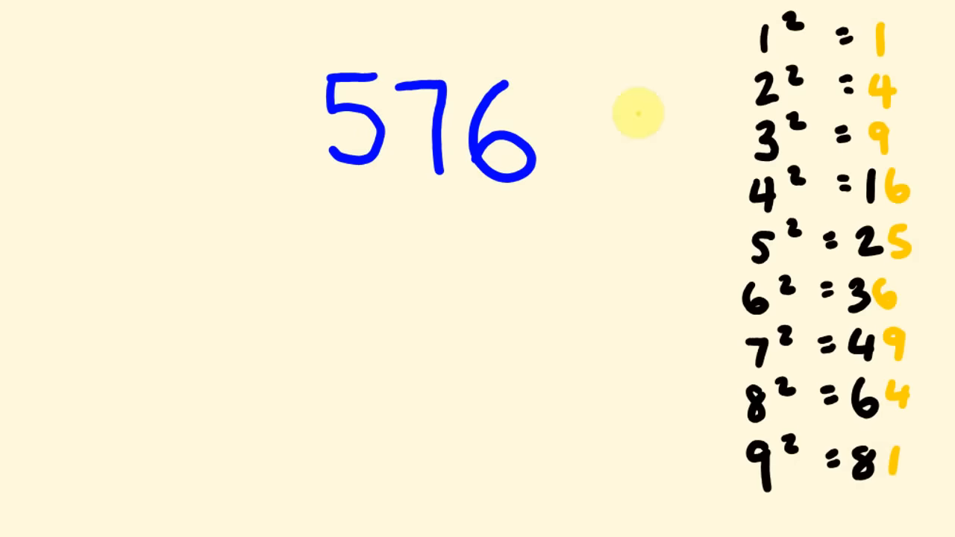
mouse_move(513, 58)
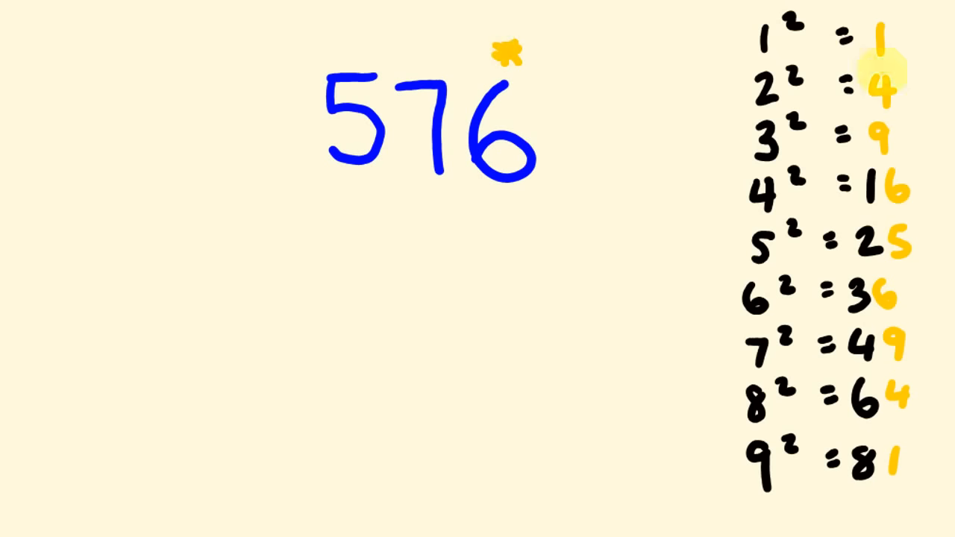
mouse_move(865, 411)
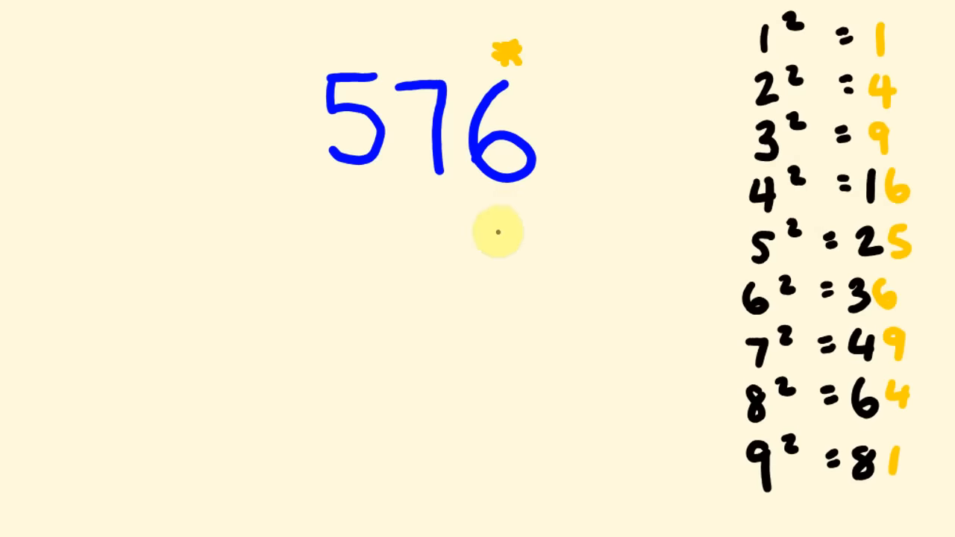
- Write 4/6 in black below 576 as the candidate last digits of its root
drag(490, 246, 507, 239)
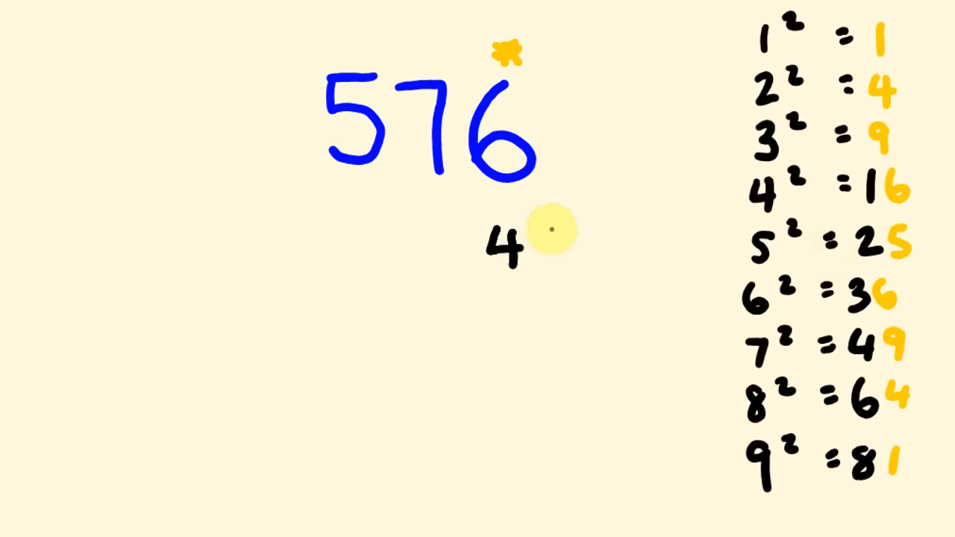
drag(555, 217, 545, 291)
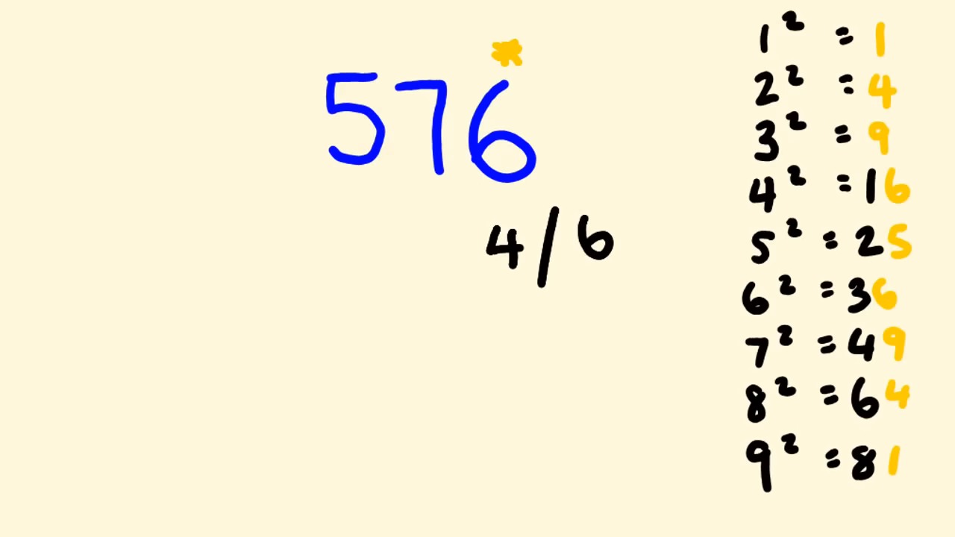
- Strike through the 76 of 576 in red, leaving the leading 5
drag(429, 133, 549, 127)
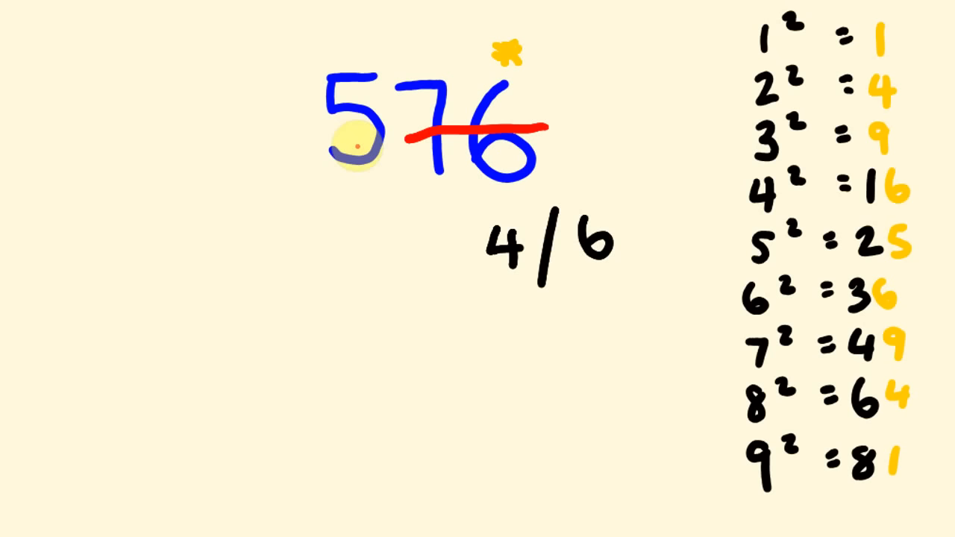
mouse_move(471, 51)
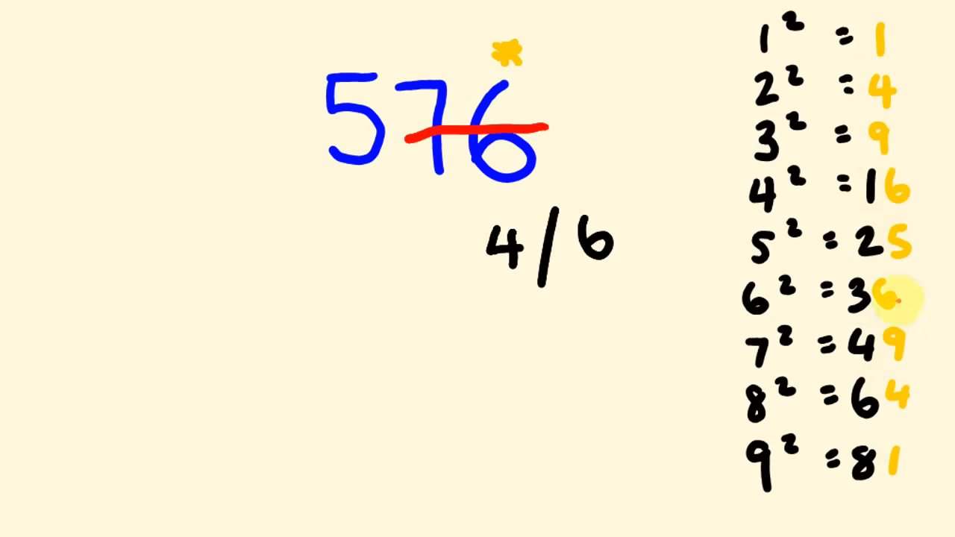
mouse_move(900, 230)
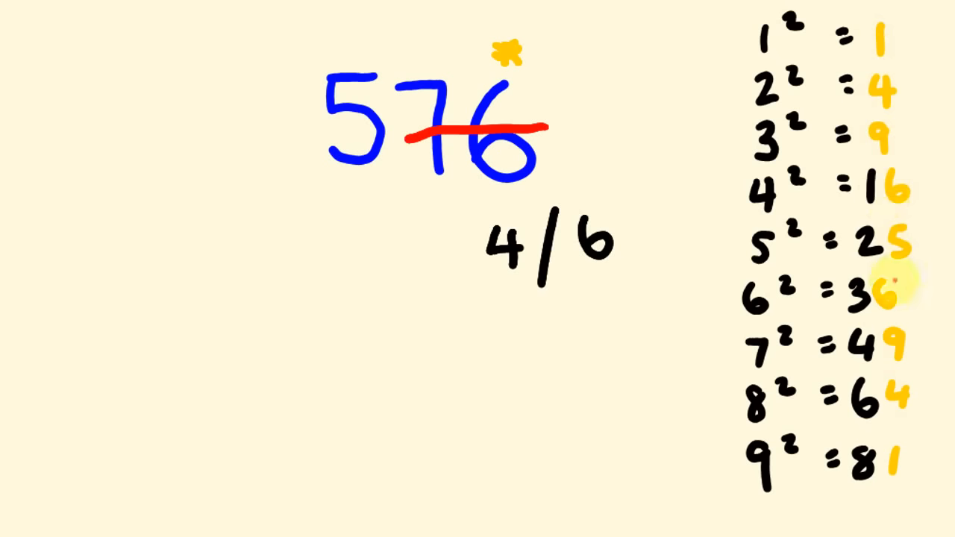
mouse_move(881, 462)
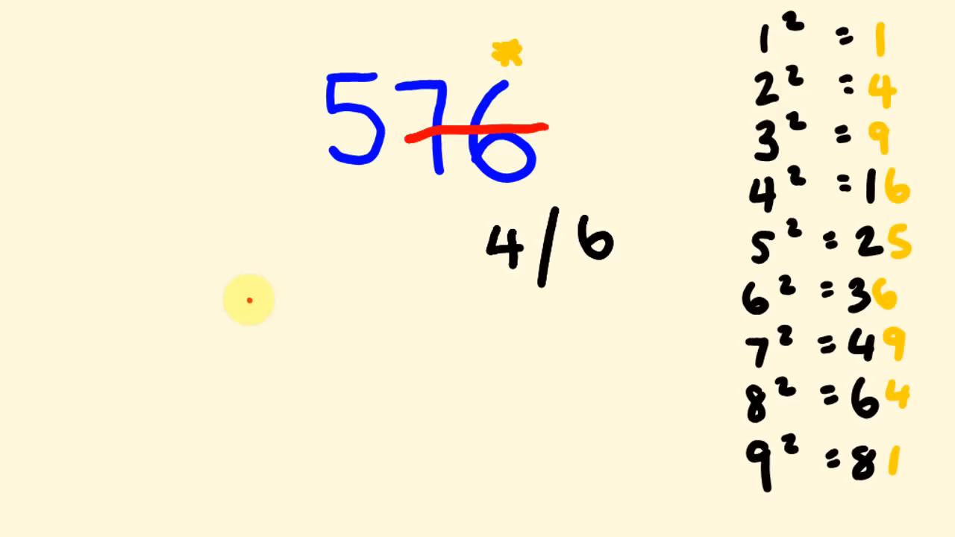
- Write a red 2 on the left and the orange product 2×3=6 under the 4/6
drag(261, 284, 306, 343)
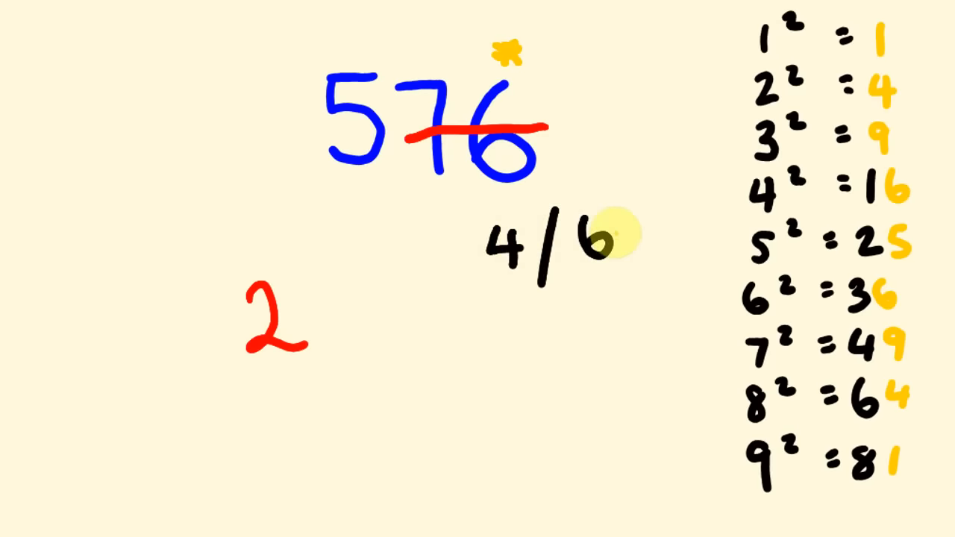
mouse_move(473, 335)
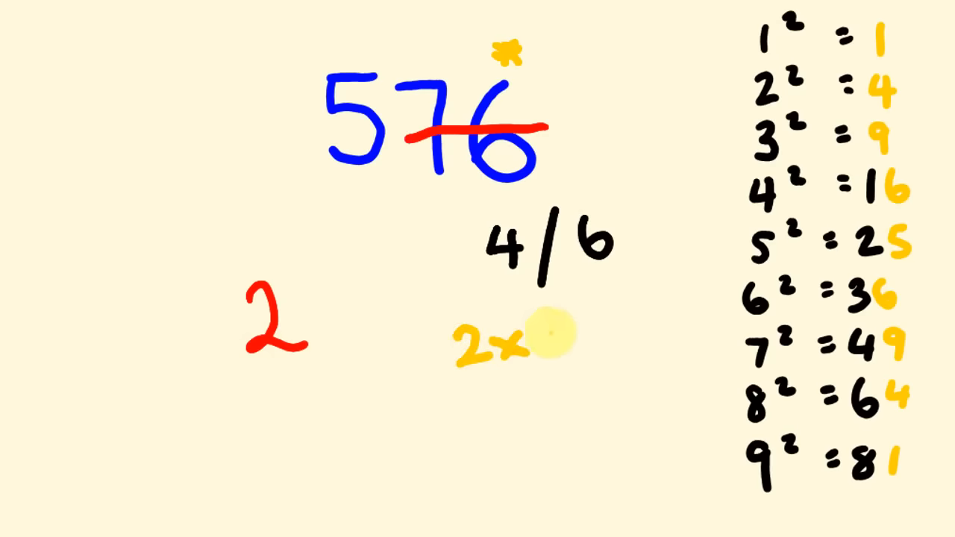
text(3)
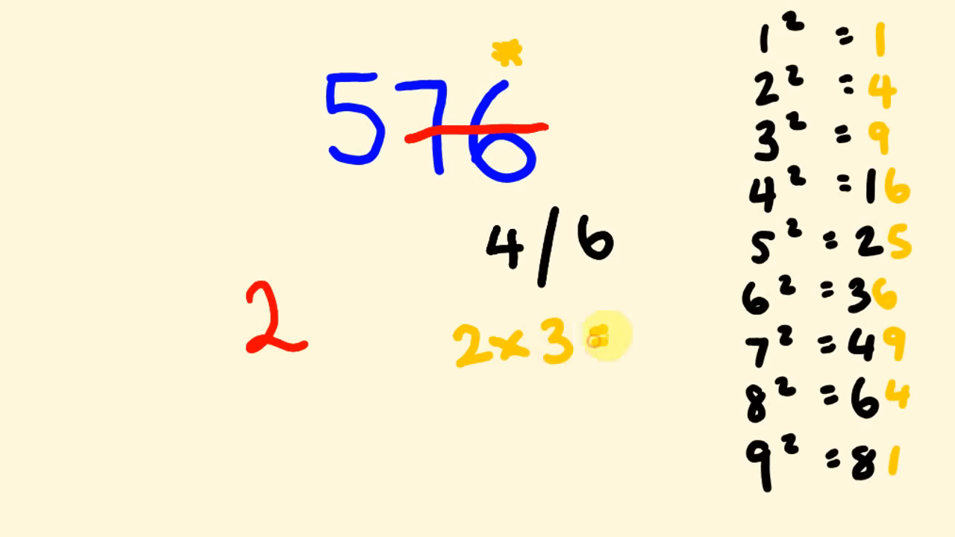
text(=6)
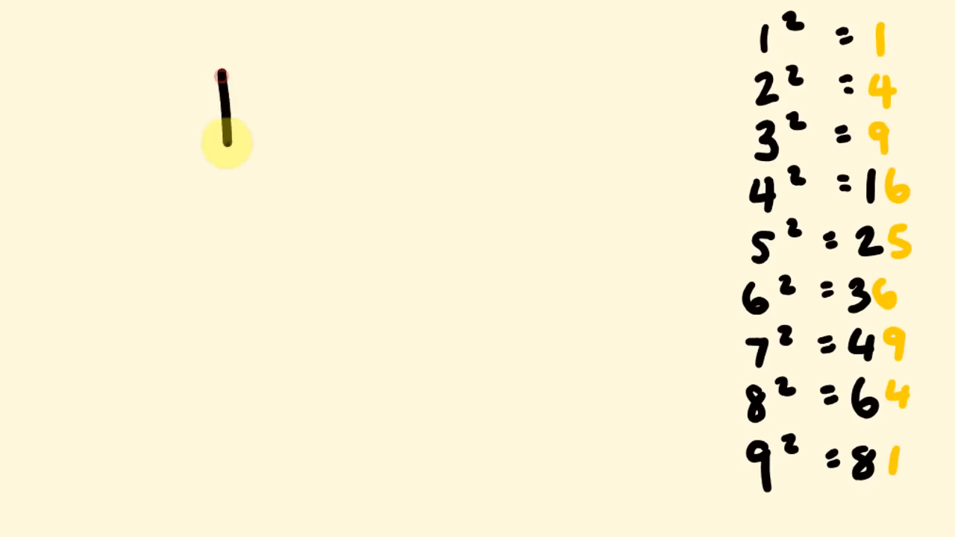
- Write 1849 and the candidate last digits 3/7 in blue beneath it
text(18)
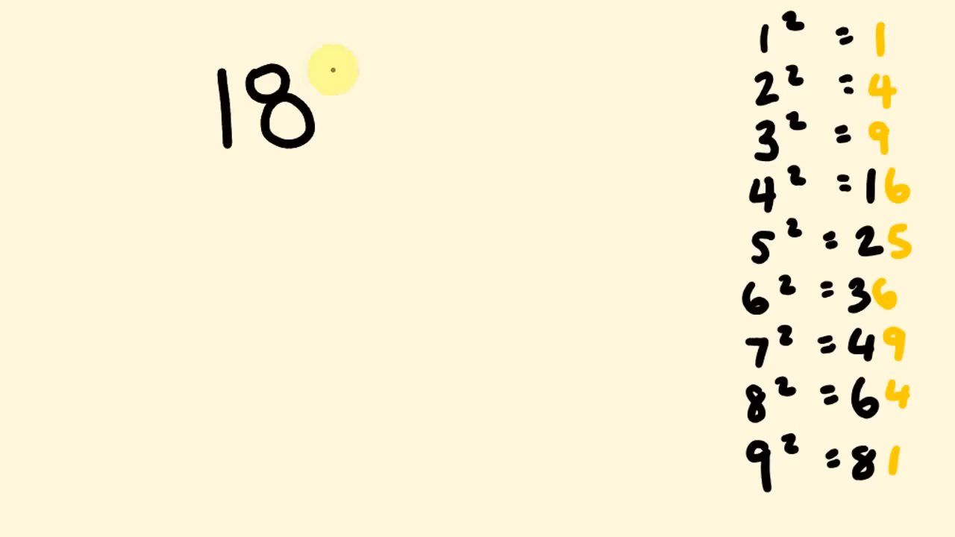
text(49)
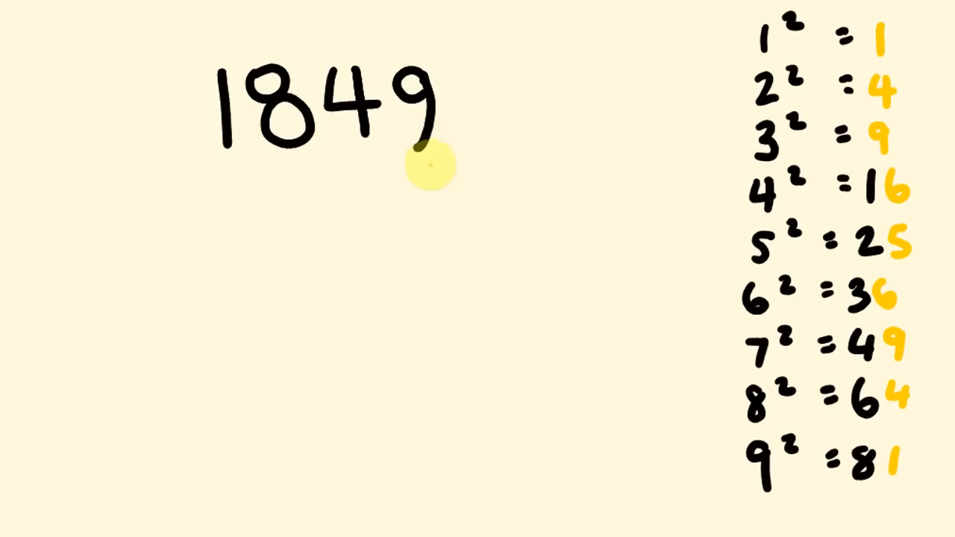
mouse_move(451, 157)
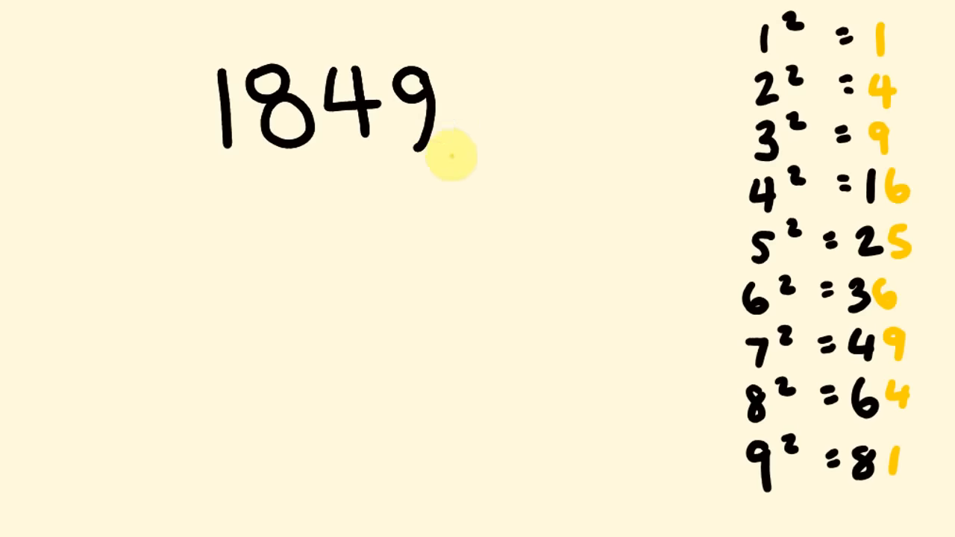
mouse_move(877, 134)
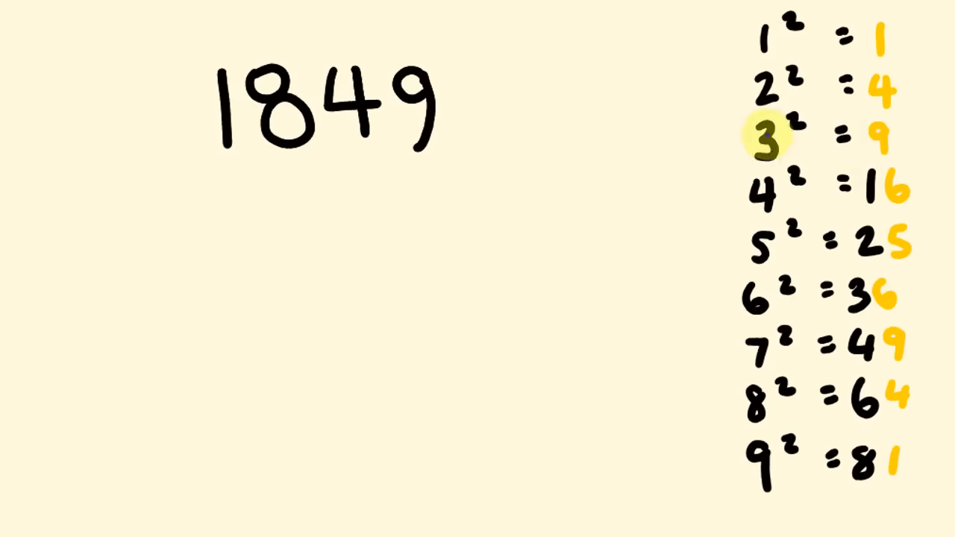
text(3)
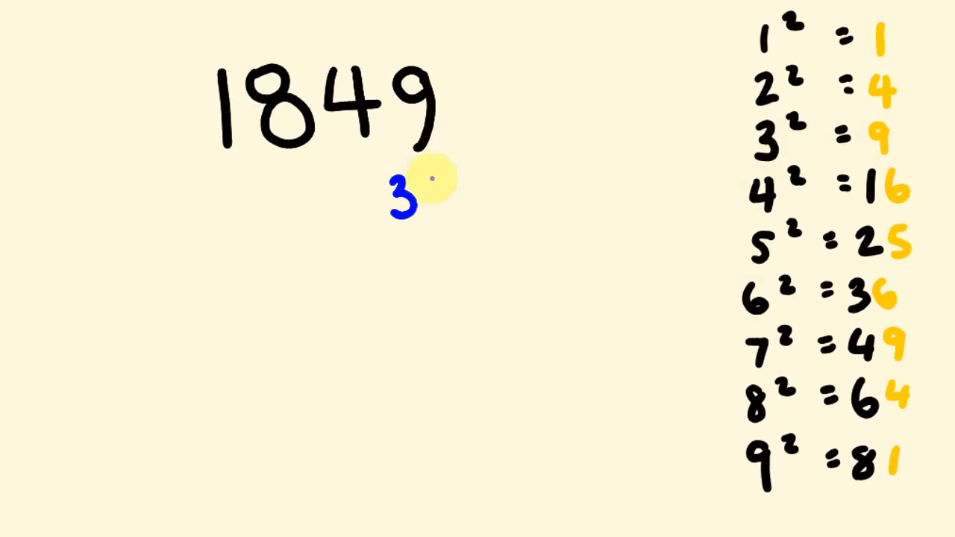
drag(425, 194, 477, 187)
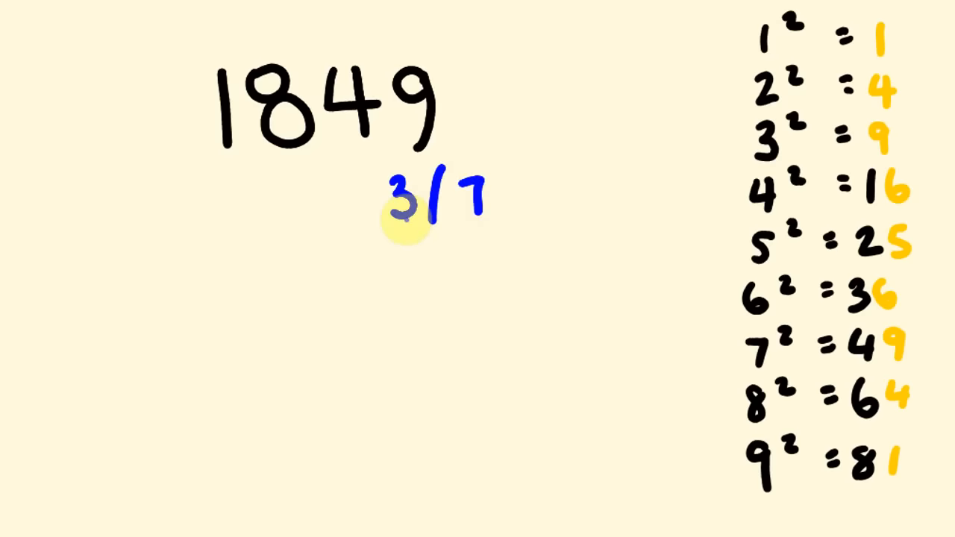
mouse_move(399, 51)
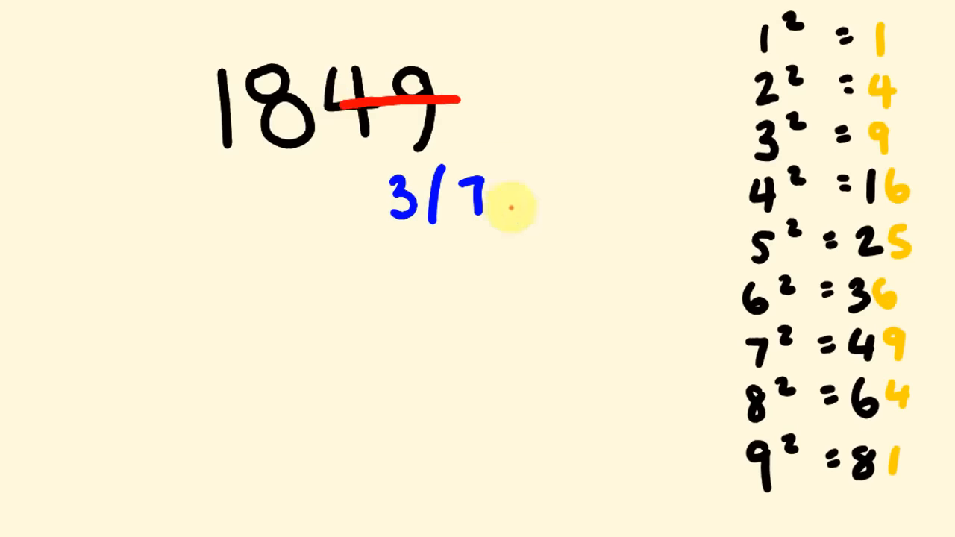
mouse_move(261, 72)
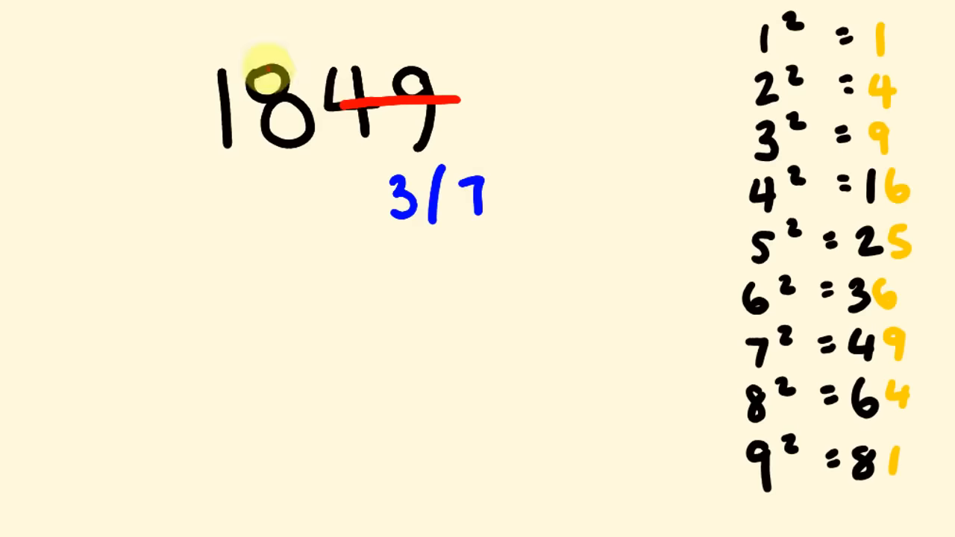
mouse_move(863, 47)
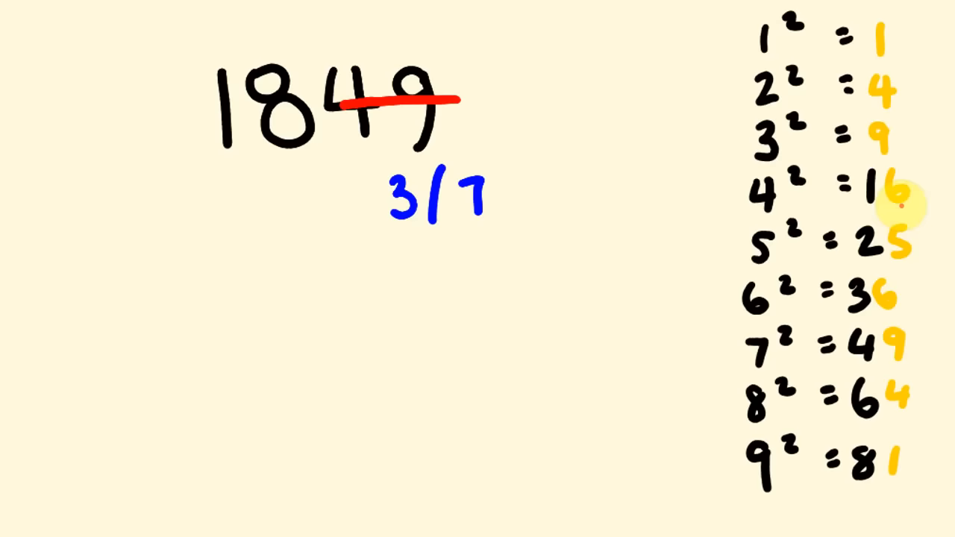
mouse_move(856, 150)
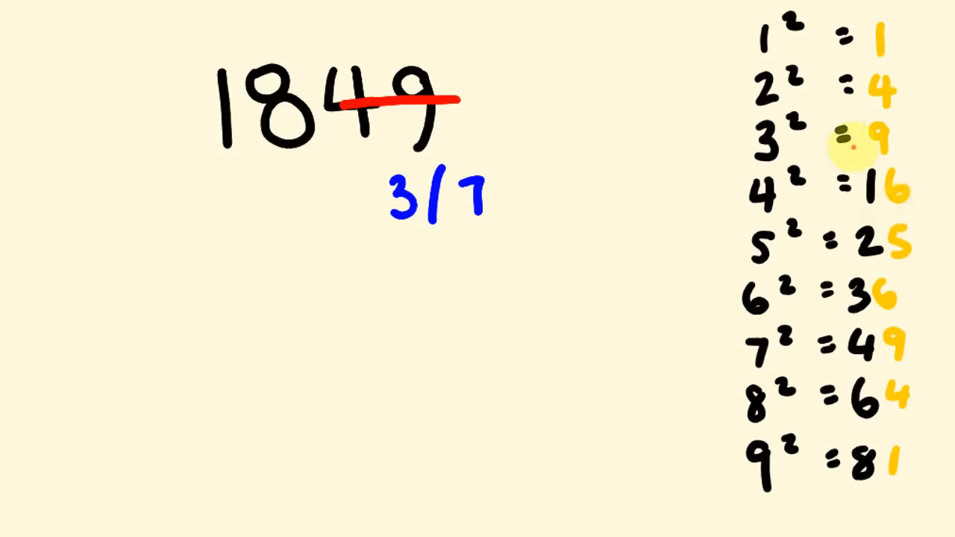
mouse_move(704, 209)
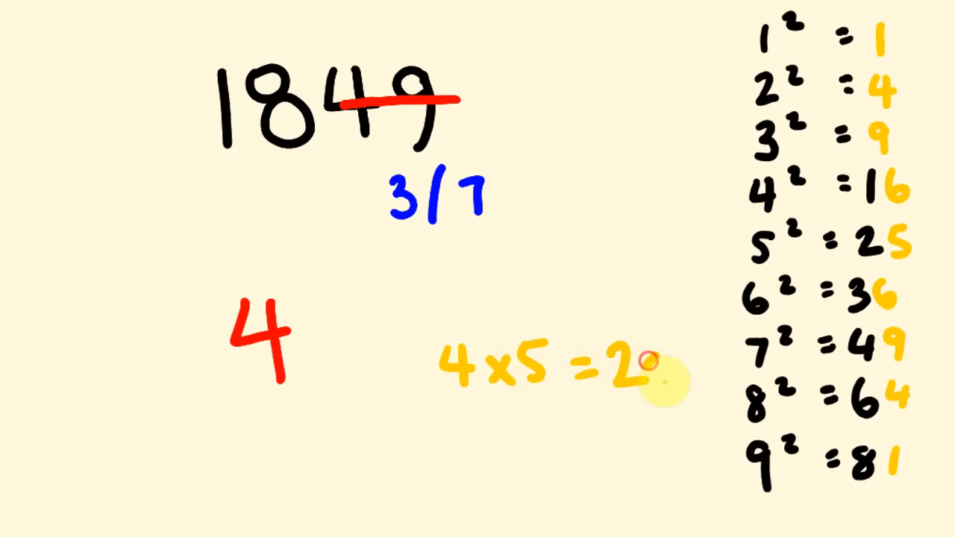
mouse_move(270, 170)
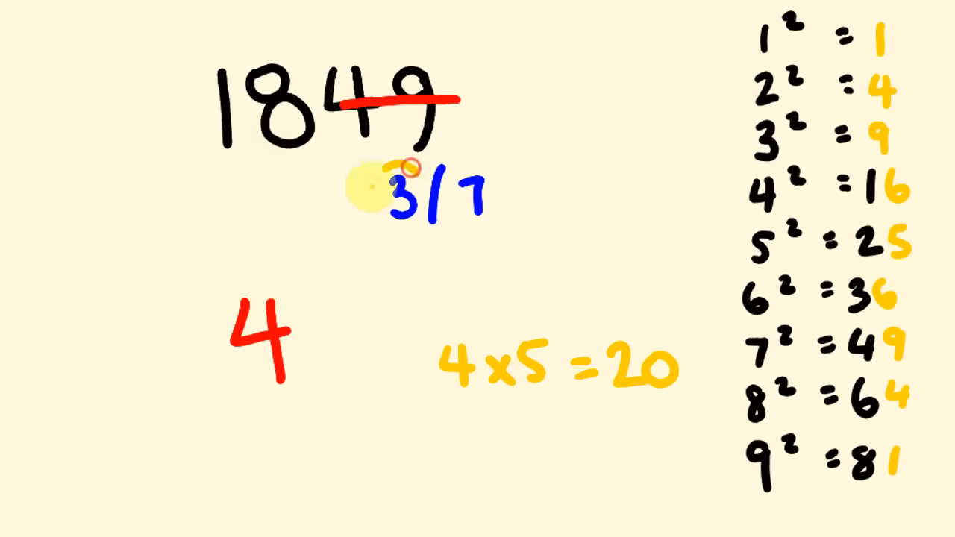
- Circle the 3 as the chosen last digit giving 43, then erase the working under 1849
drag(388, 165, 403, 224)
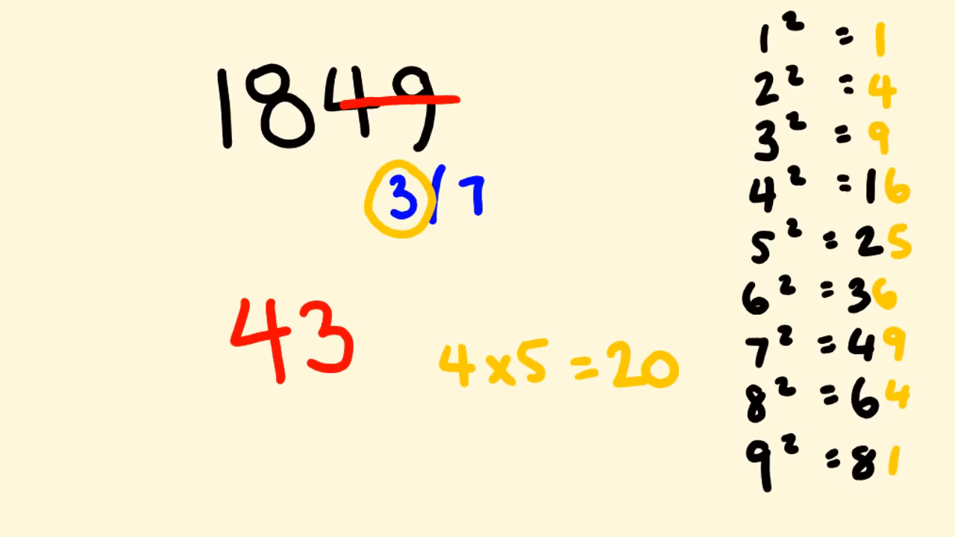
drag(672, 366, 463, 373)
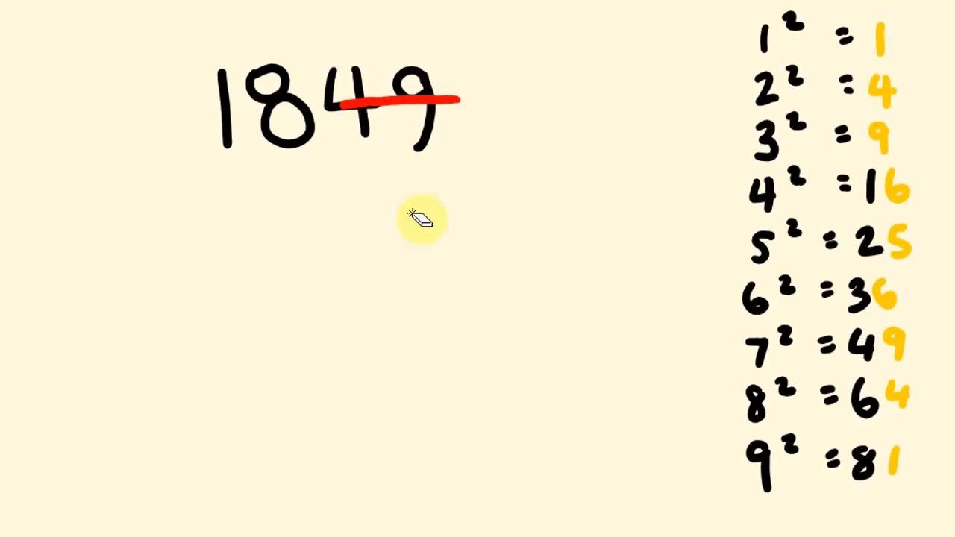
- Write 3364 with candidates 2|8, strike through the 64 in red and start 5×6 in orange
click(421, 218)
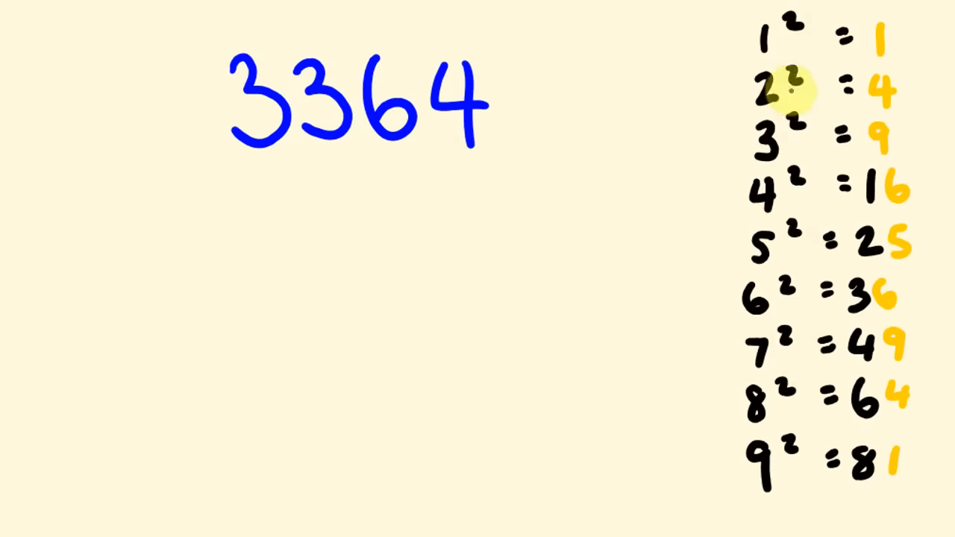
mouse_move(591, 123)
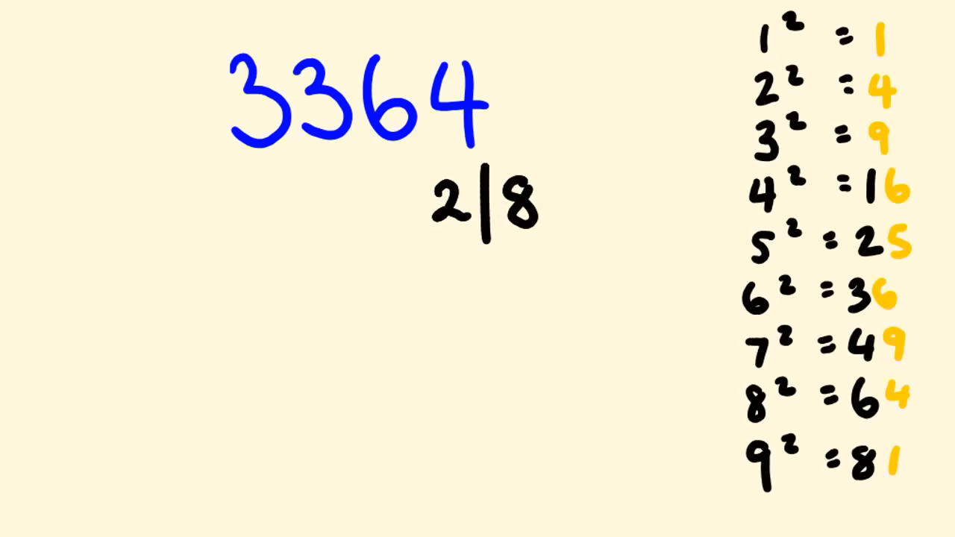
drag(381, 112, 510, 102)
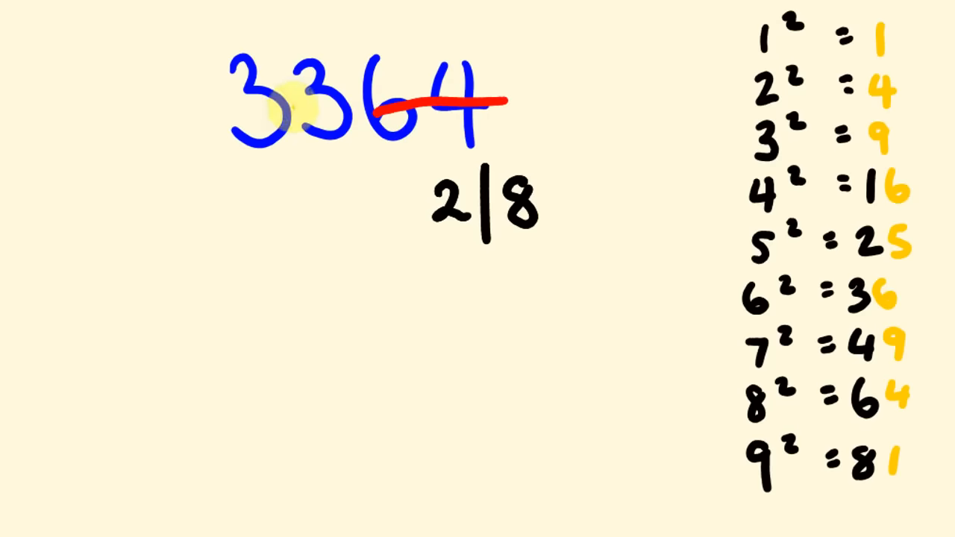
mouse_move(301, 245)
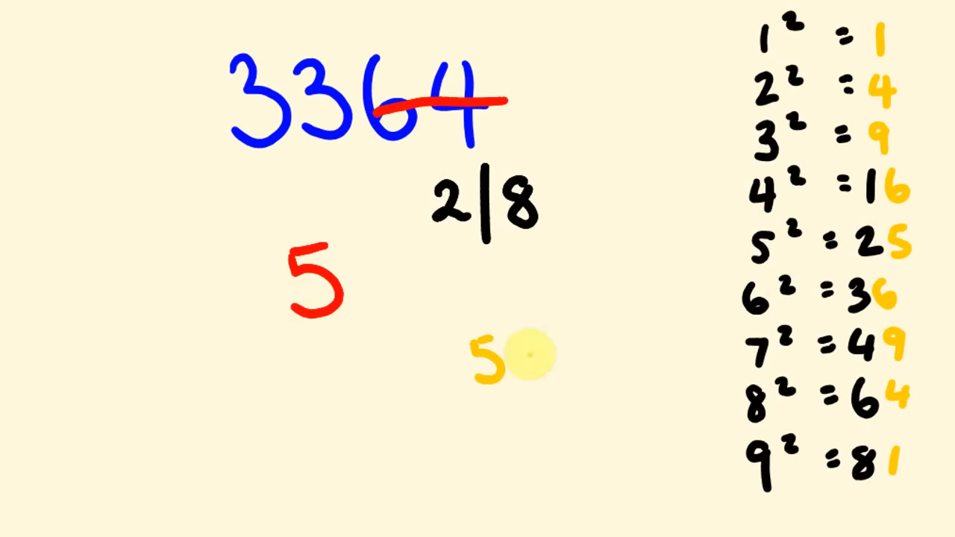
text(×6)
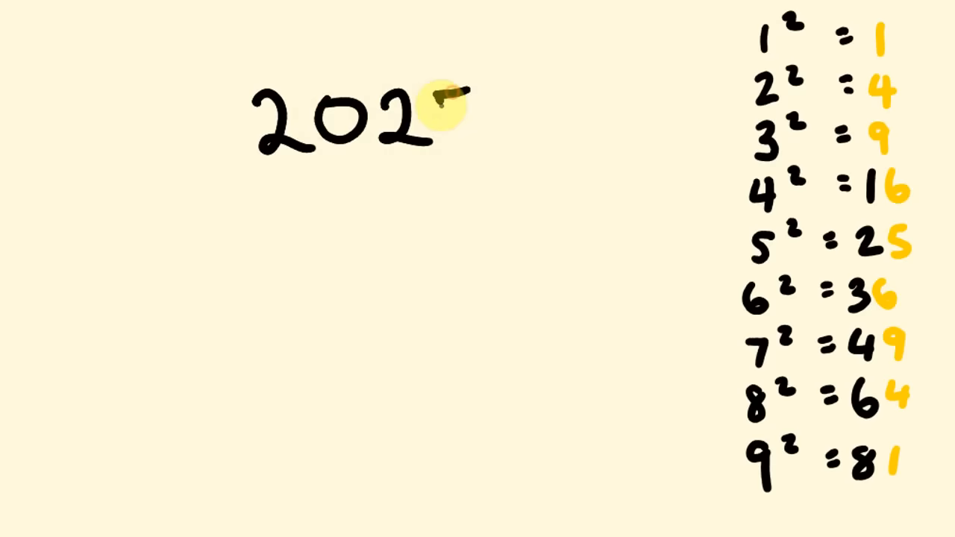
- Write 2025 and its root 45, then erase the working back to the squares table
text(5)
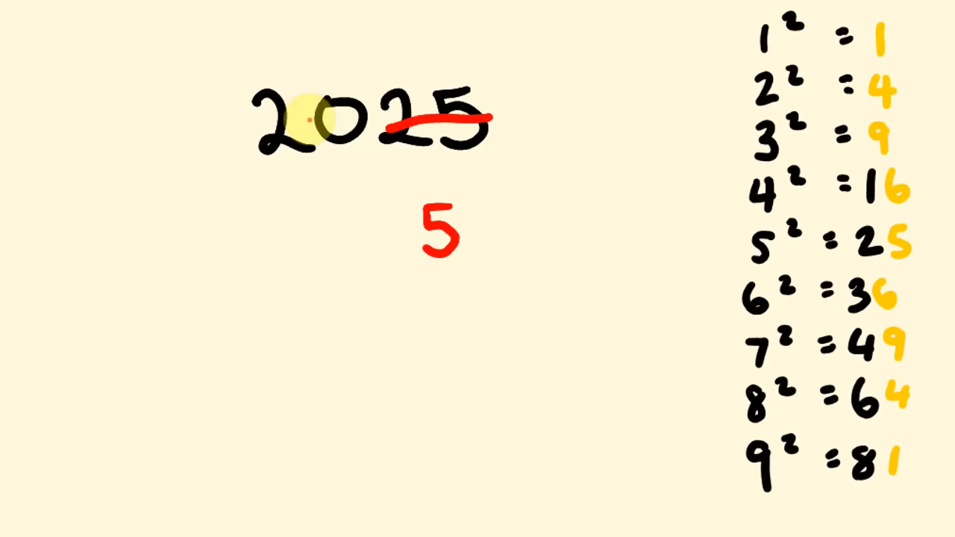
mouse_move(329, 265)
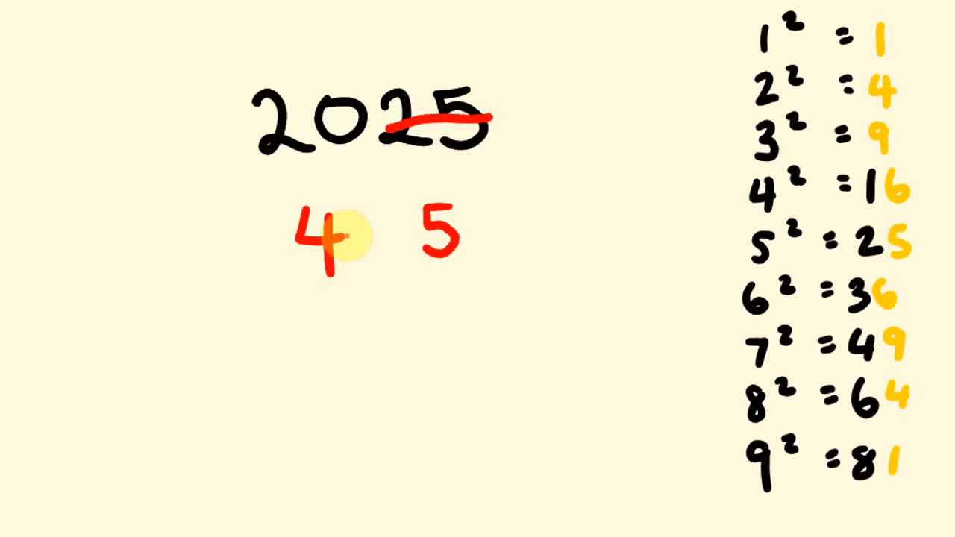
mouse_move(347, 239)
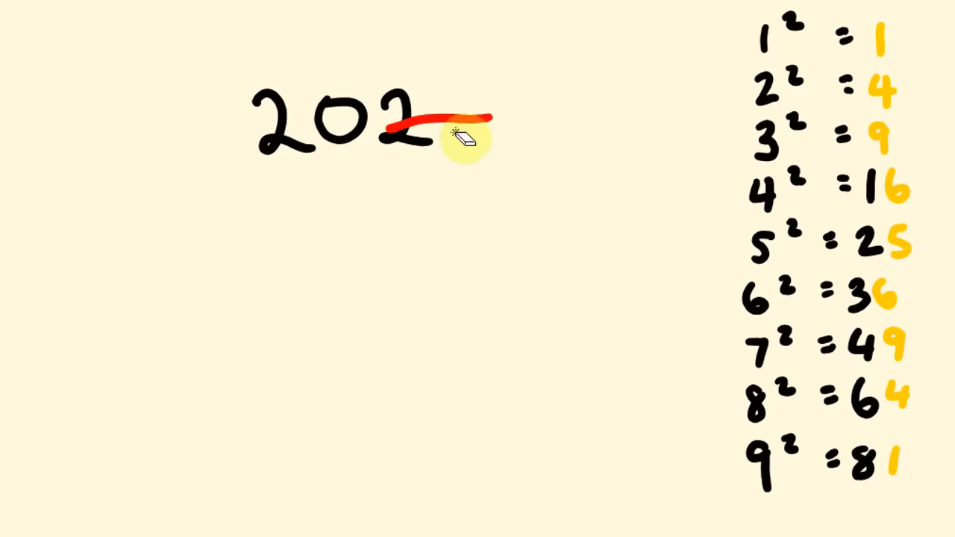
drag(462, 138, 366, 470)
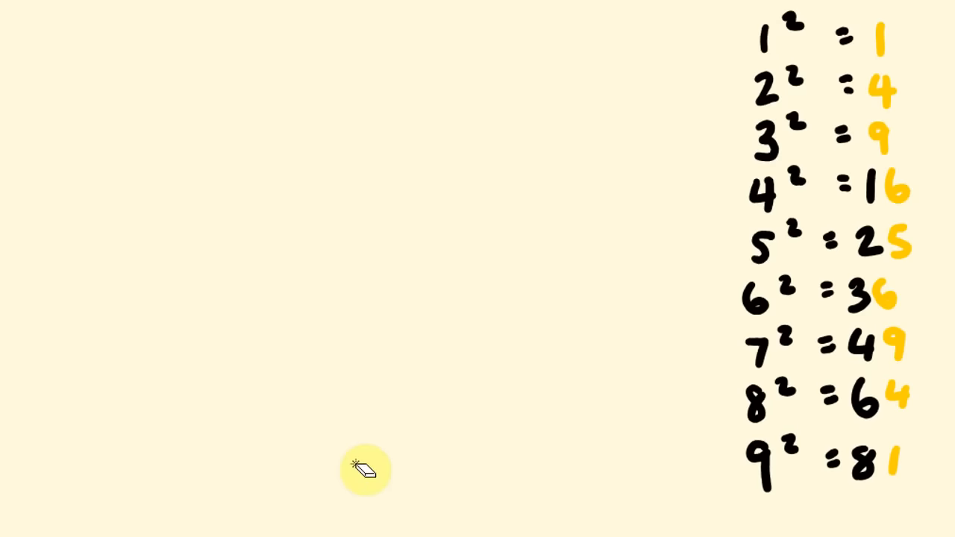
mouse_move(529, 519)
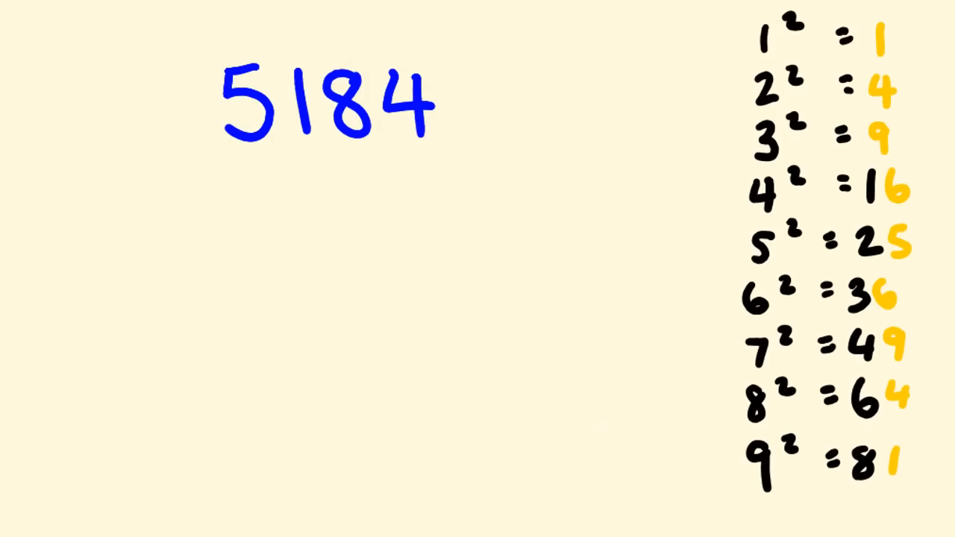
- Write candidates 2|8 under 5184, answer 72, then clear 5184 off the board
drag(381, 187, 462, 187)
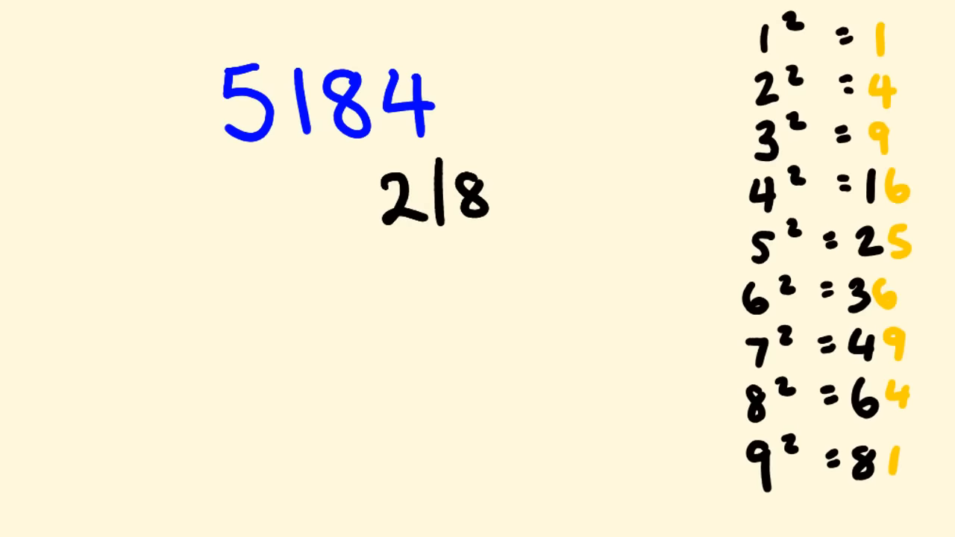
drag(261, 287, 287, 340)
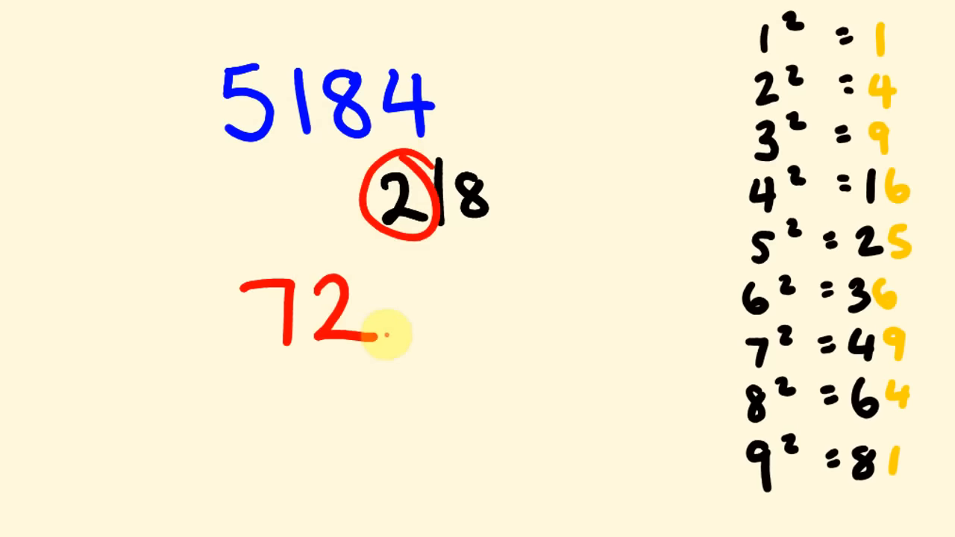
mouse_move(388, 336)
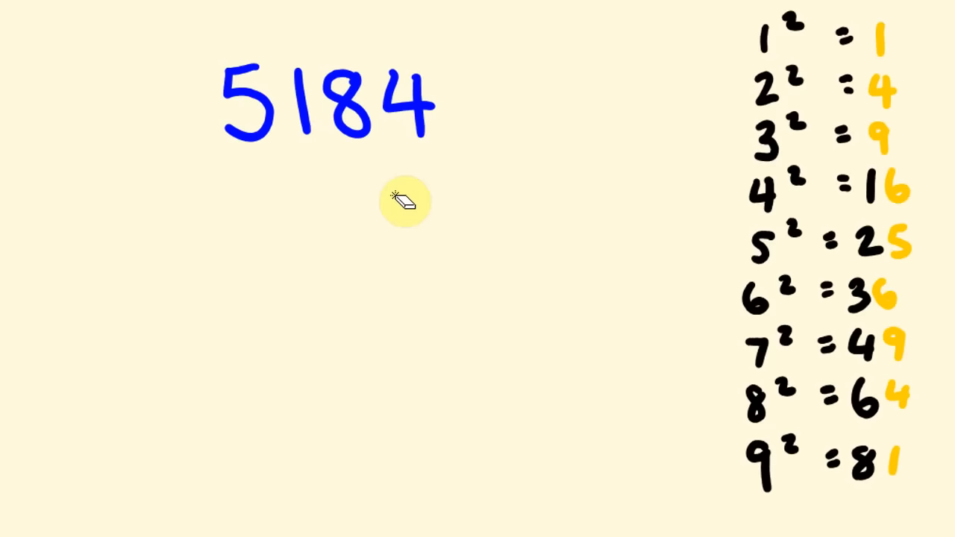
click(402, 202)
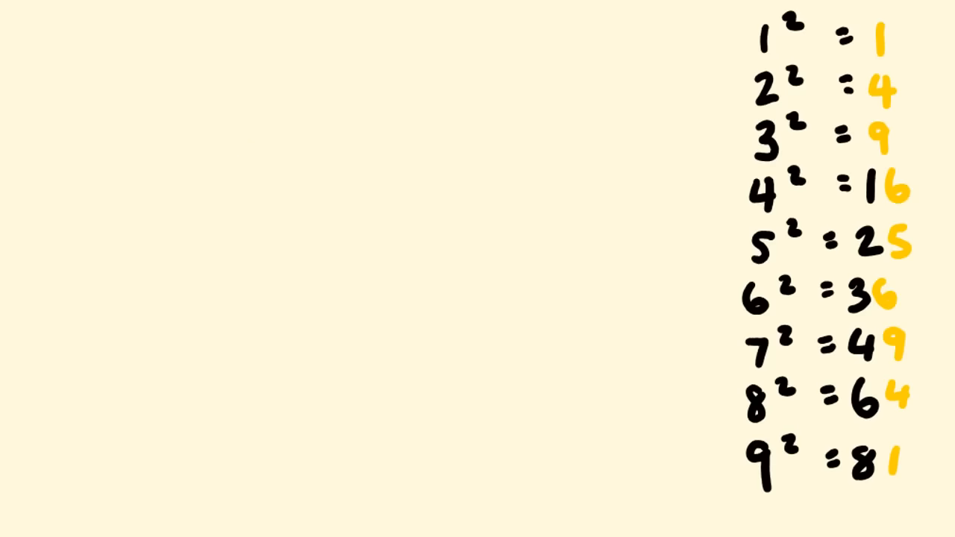
- Write 1444 with candidates 2|8 and its root 38 in red below
drag(236, 72, 236, 149)
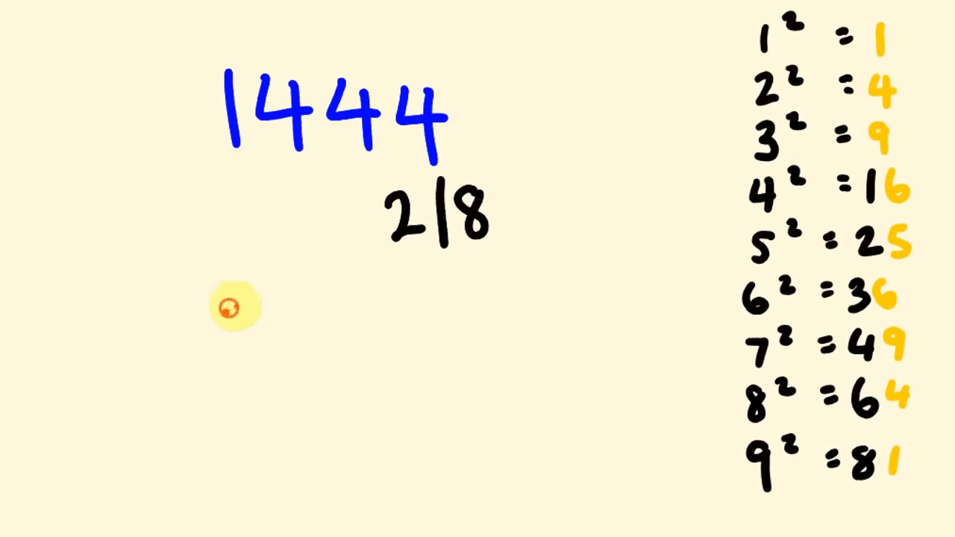
drag(257, 306, 239, 373)
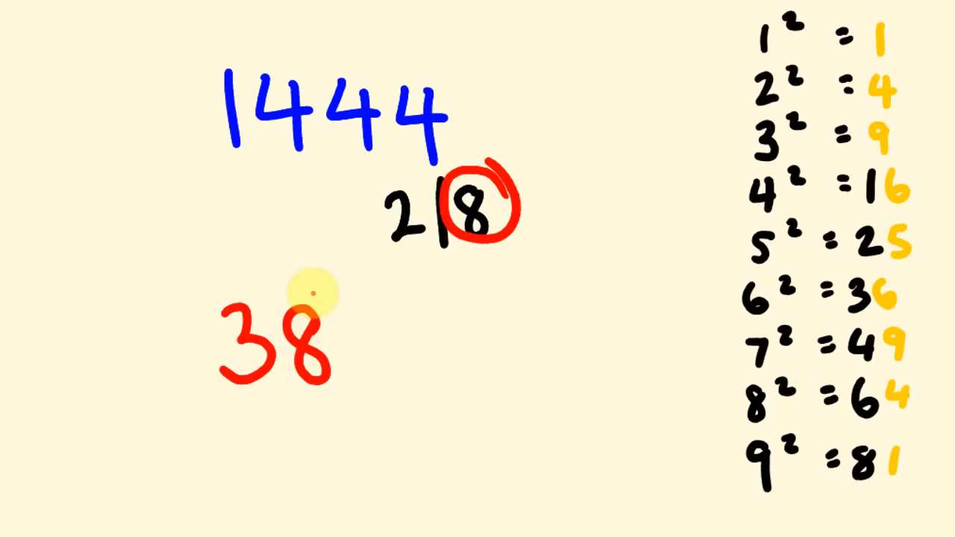
mouse_move(310, 308)
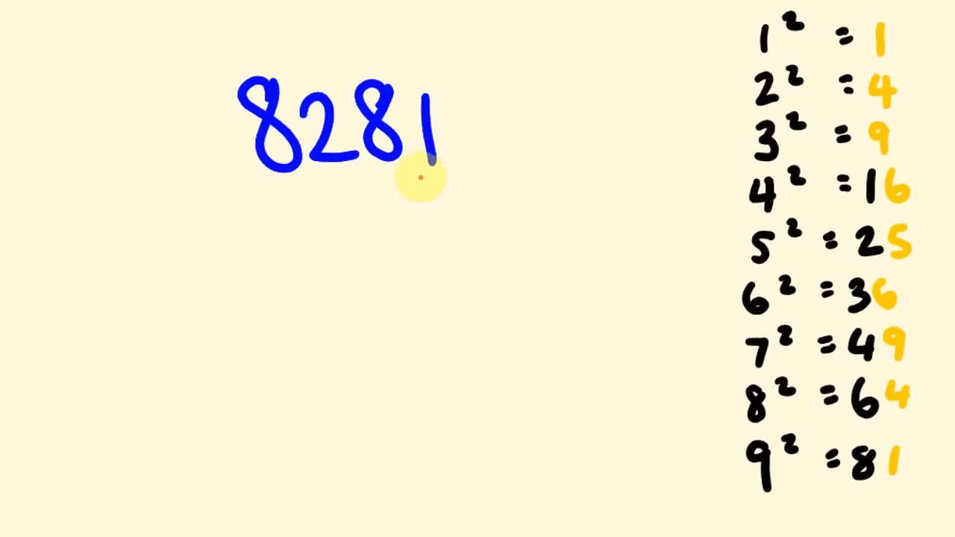
mouse_move(883, 489)
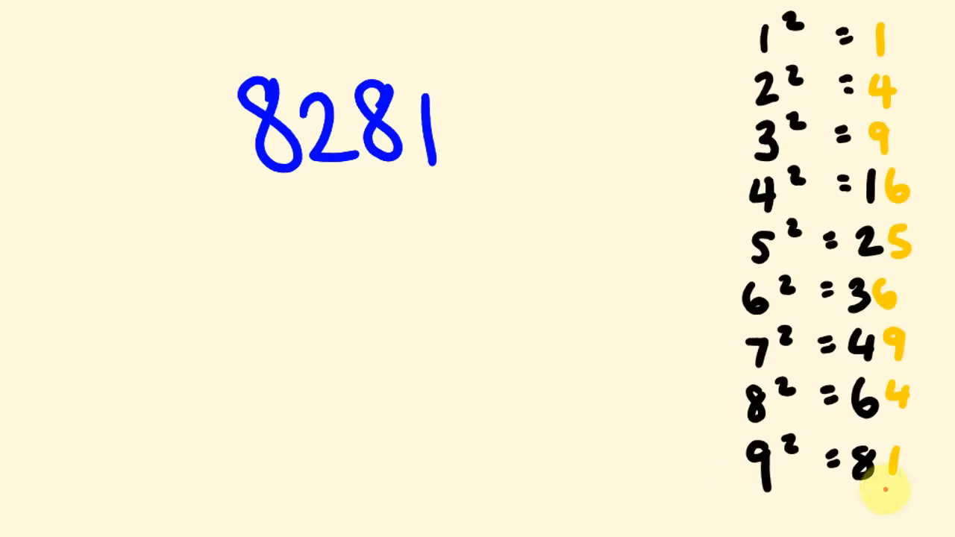
mouse_move(444, 174)
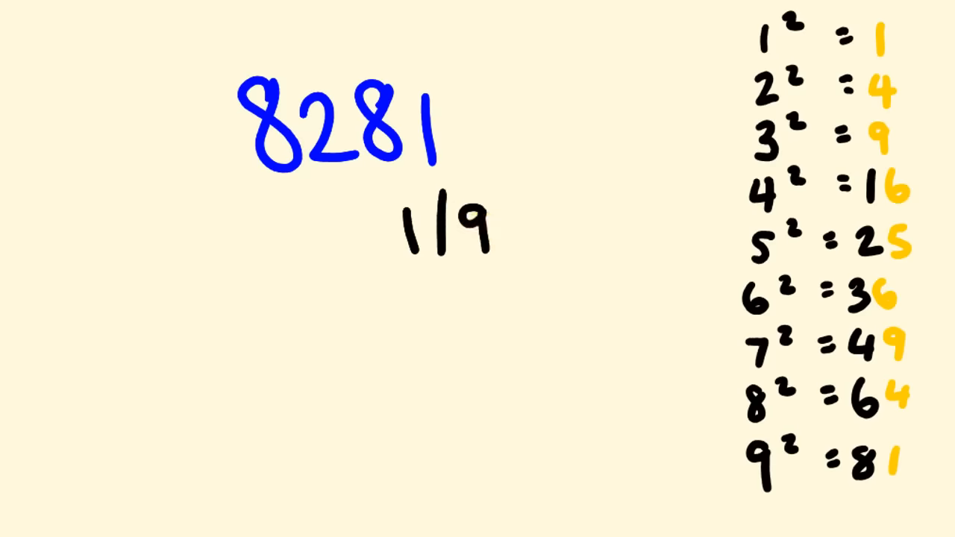
- Strike the last two digits of 8281 and point an arrow down to the tens digit 9
drag(366, 122, 447, 123)
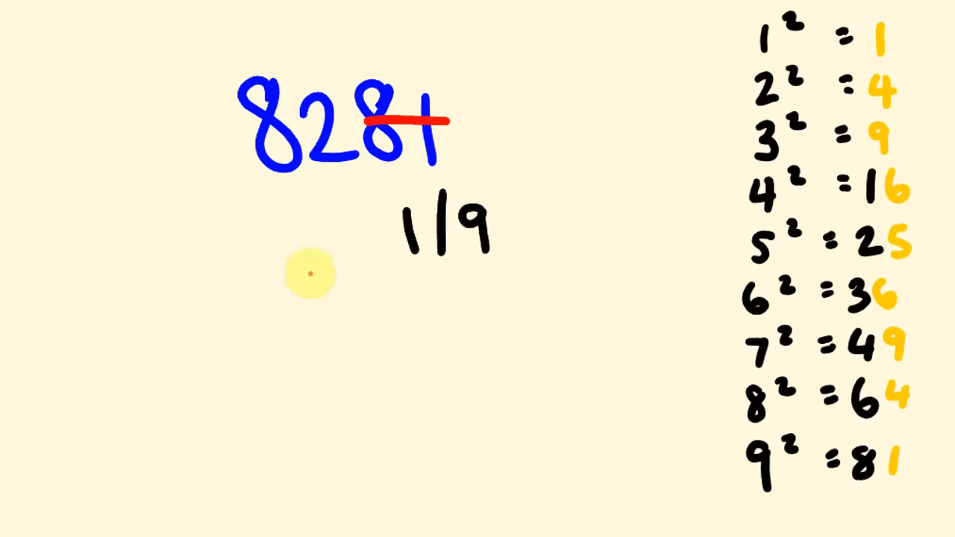
mouse_move(302, 239)
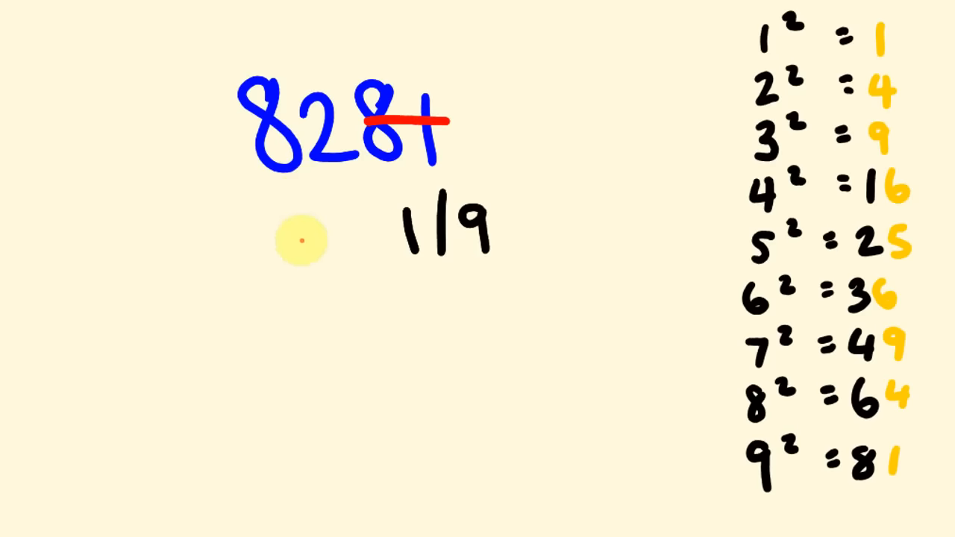
drag(305, 197, 302, 299)
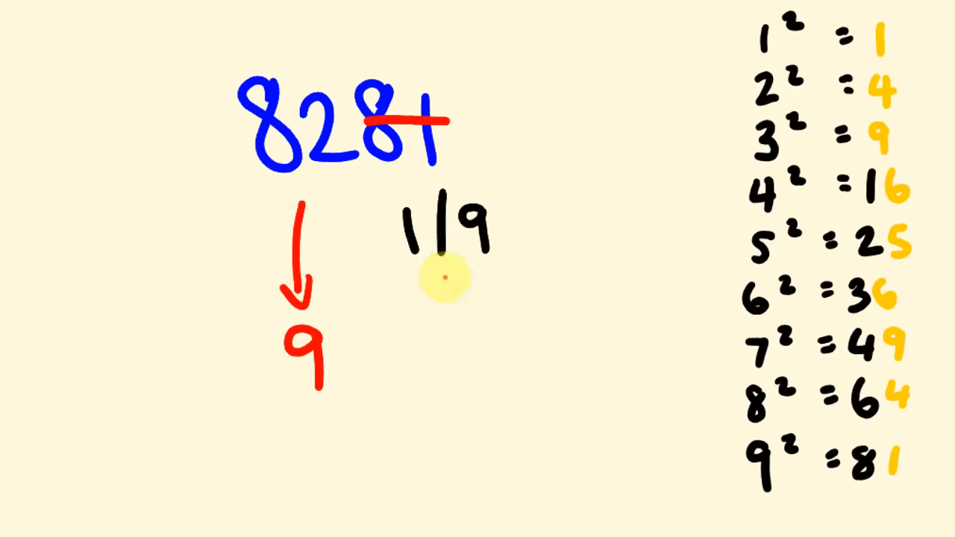
mouse_move(270, 251)
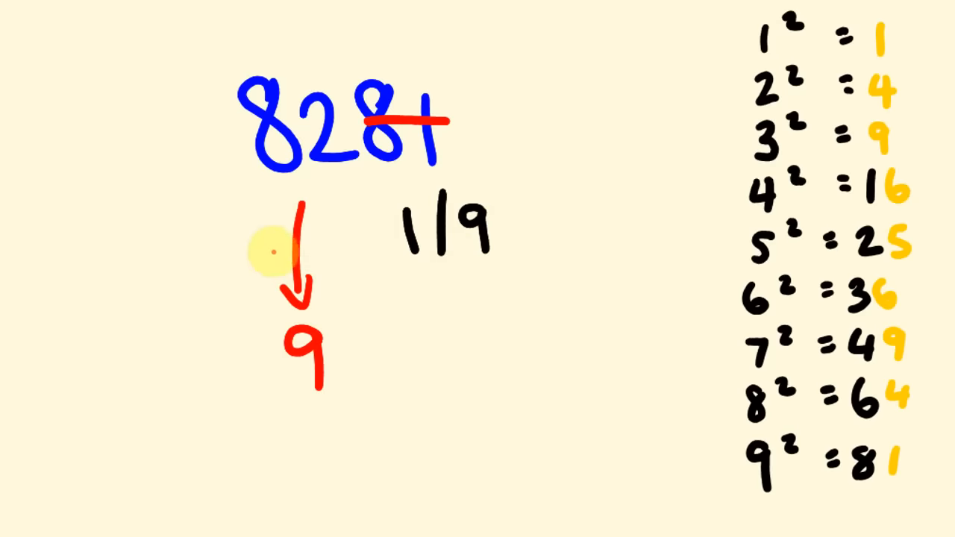